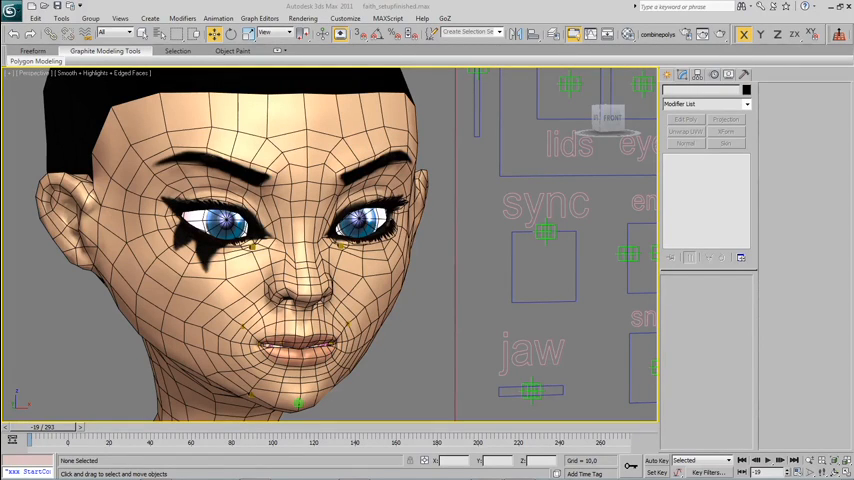
mouse_move(644, 180)
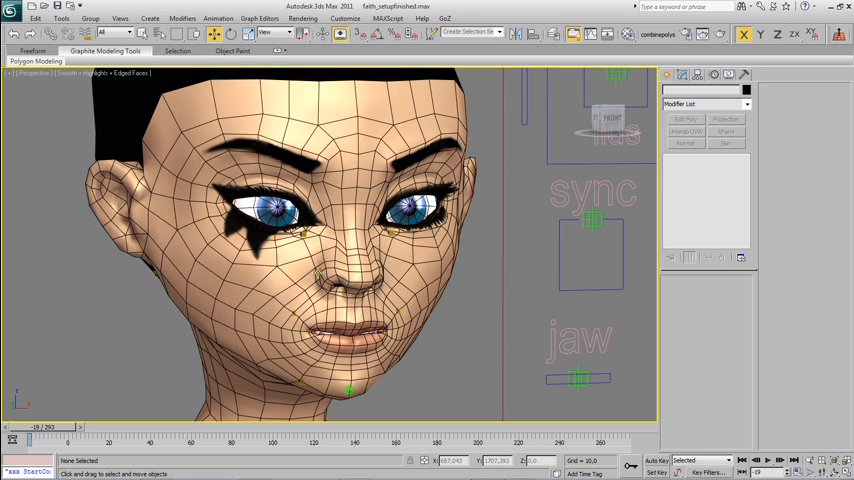
mouse_move(416, 362)
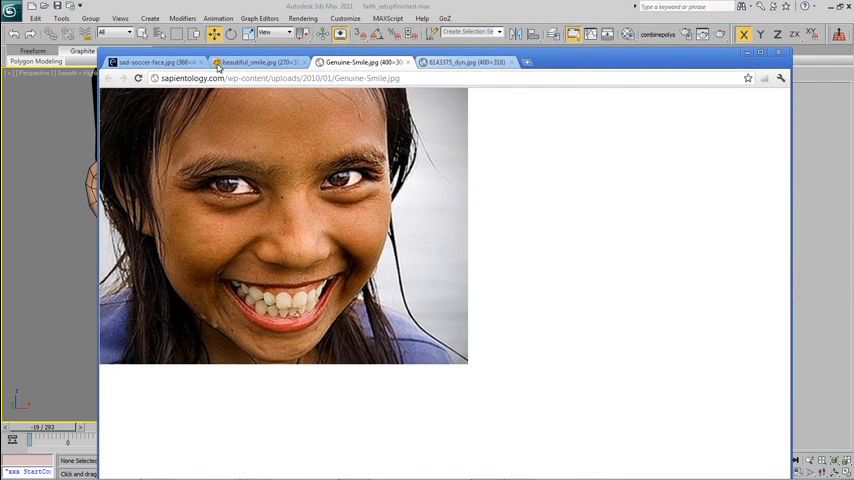
Step: View the genuine smile reference photo at full size in Chrome
left_click(144, 62)
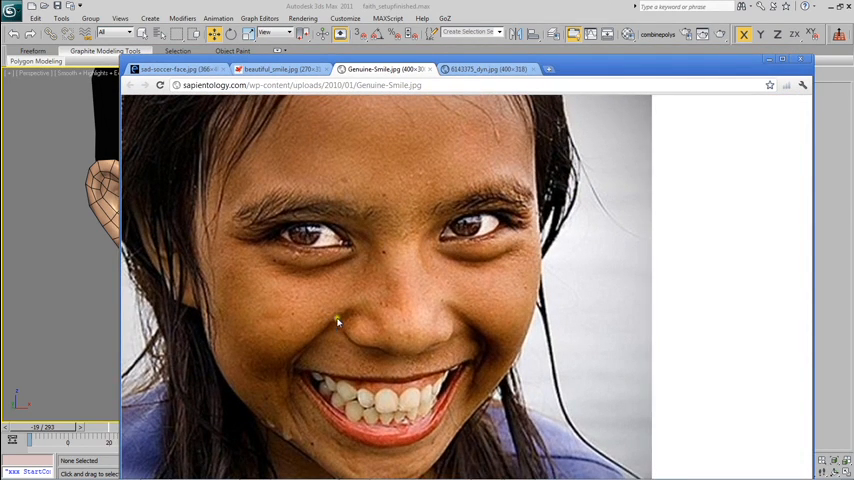
mouse_move(292, 356)
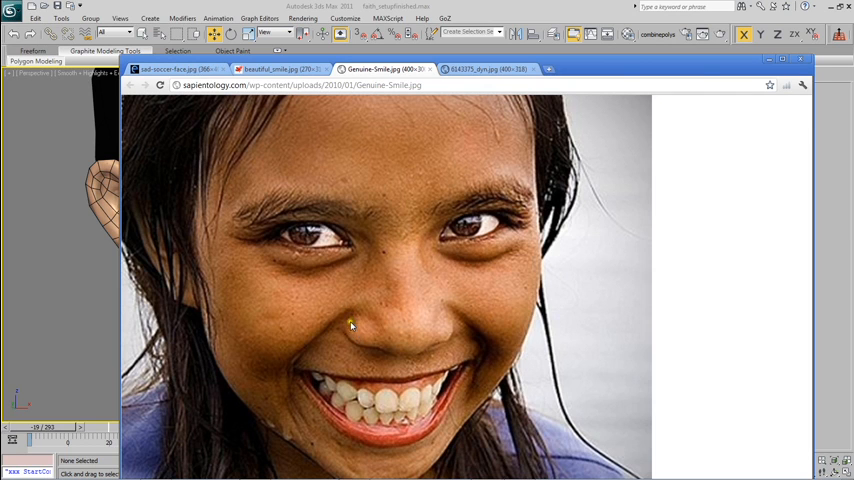
mouse_move(310, 378)
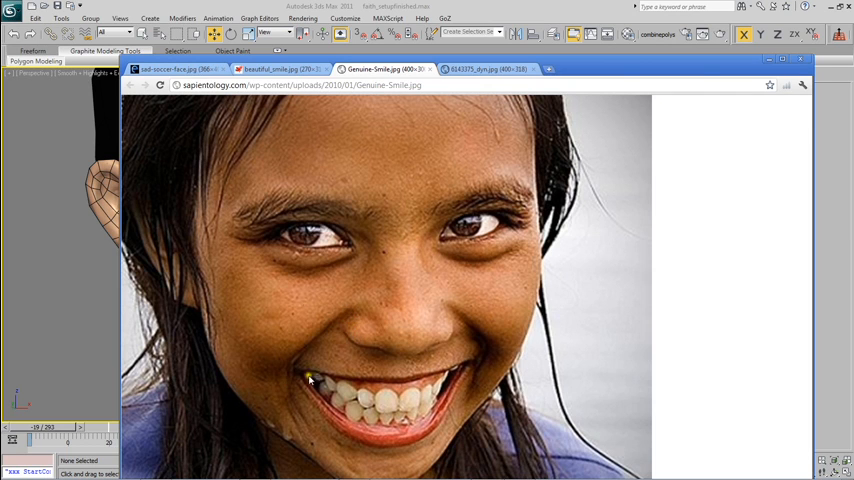
mouse_move(352, 350)
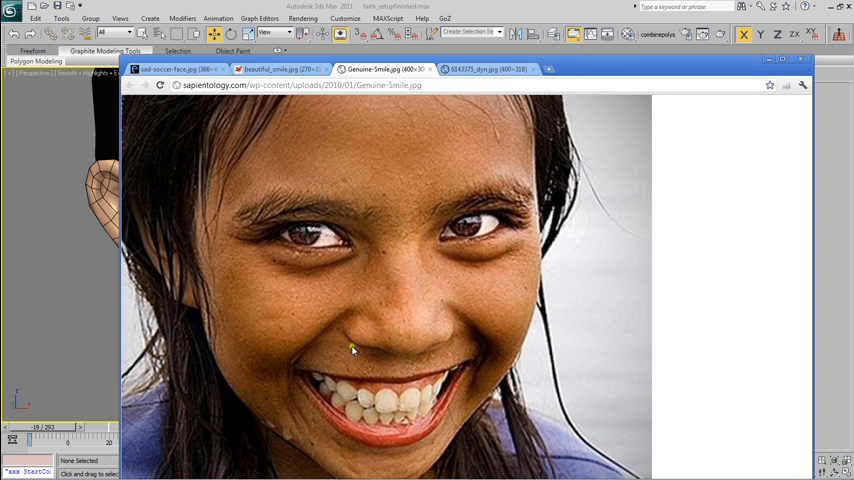
mouse_move(450, 310)
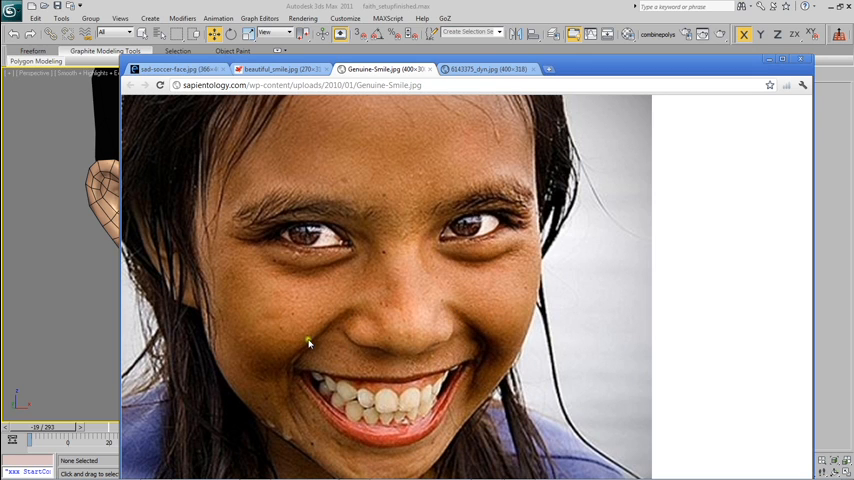
mouse_move(310, 298)
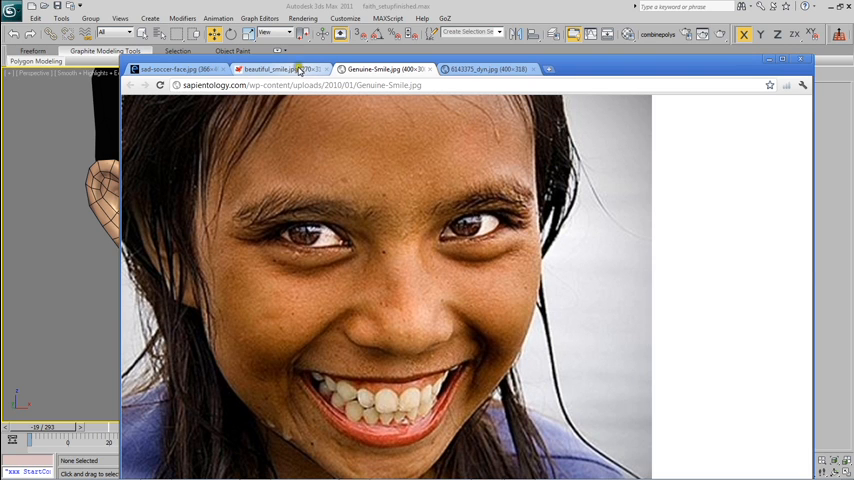
Step: Switch to the beautiful_smile.jpg reference photo
left_click(270, 68)
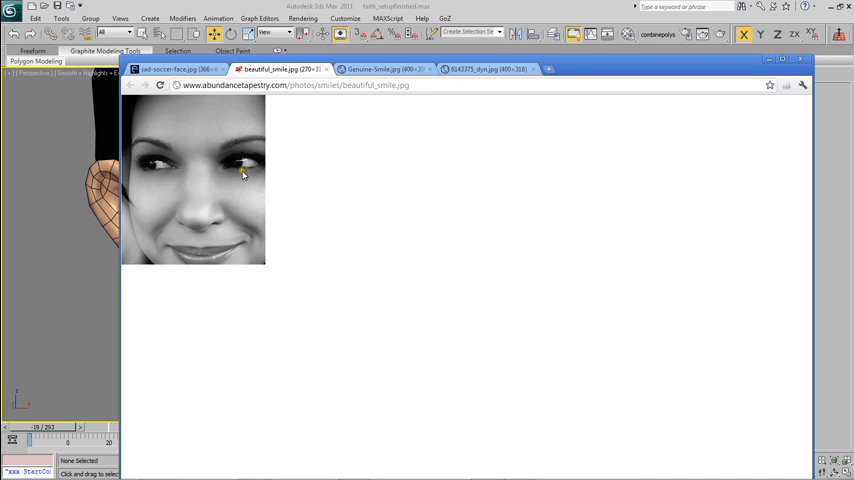
mouse_move(228, 218)
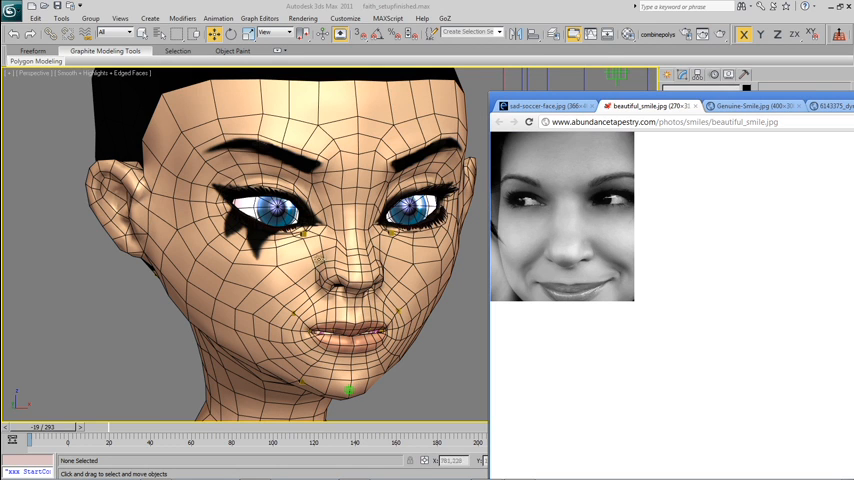
Step: Flip between sad-soccer-face.jpg and beautiful_smile.jpg, ending on the sad face for the frown reference
left_click(540, 106)
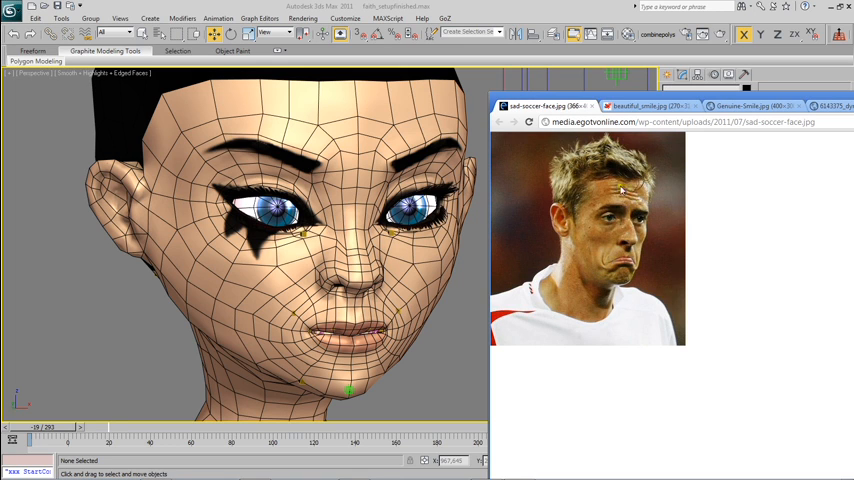
left_click(628, 106)
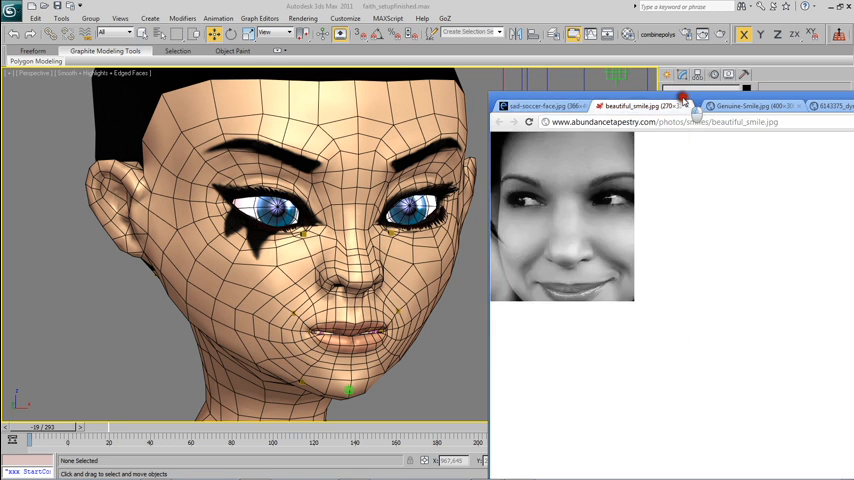
left_click(540, 106)
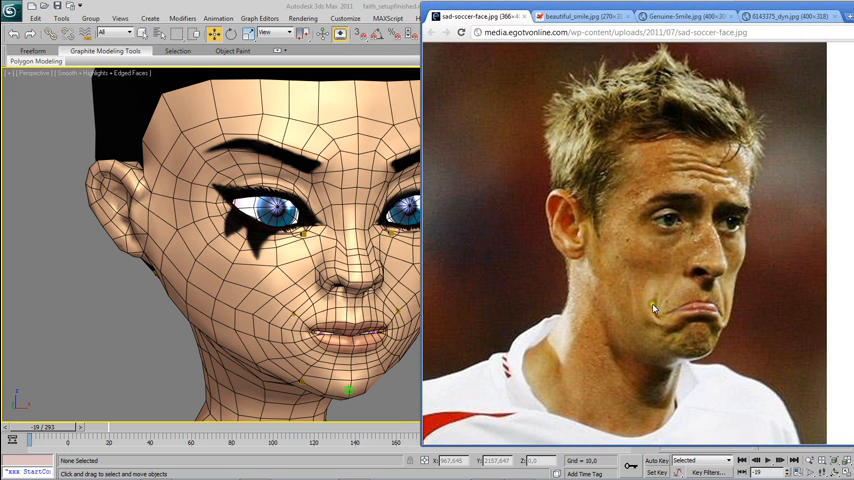
mouse_move(644, 324)
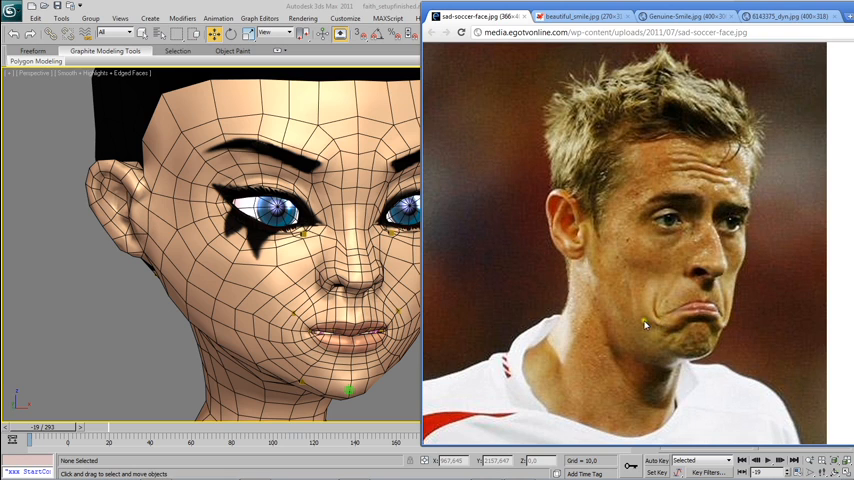
mouse_move(656, 320)
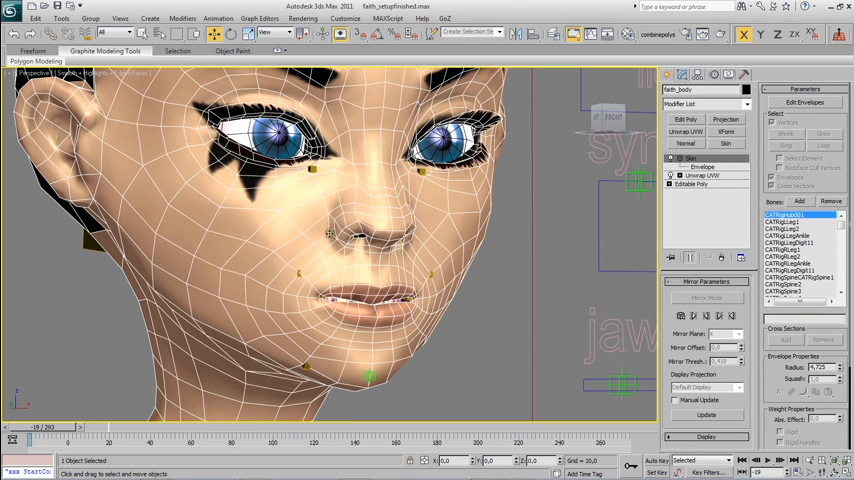
mouse_move(280, 240)
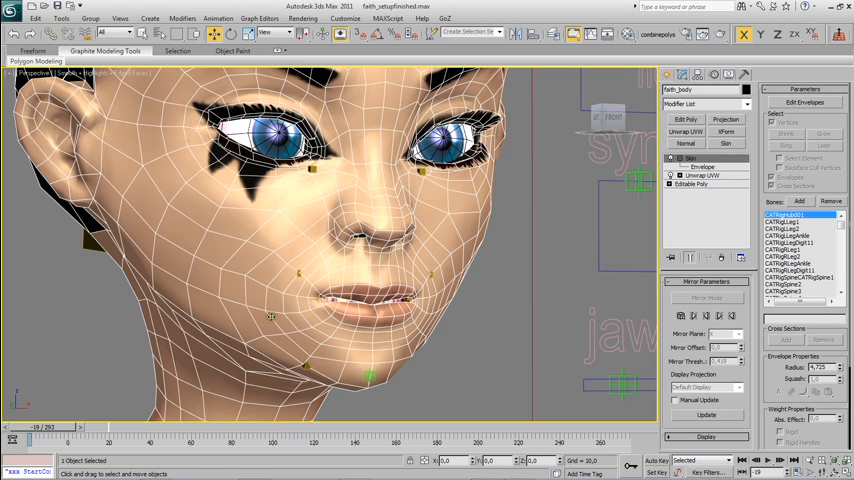
mouse_move(188, 236)
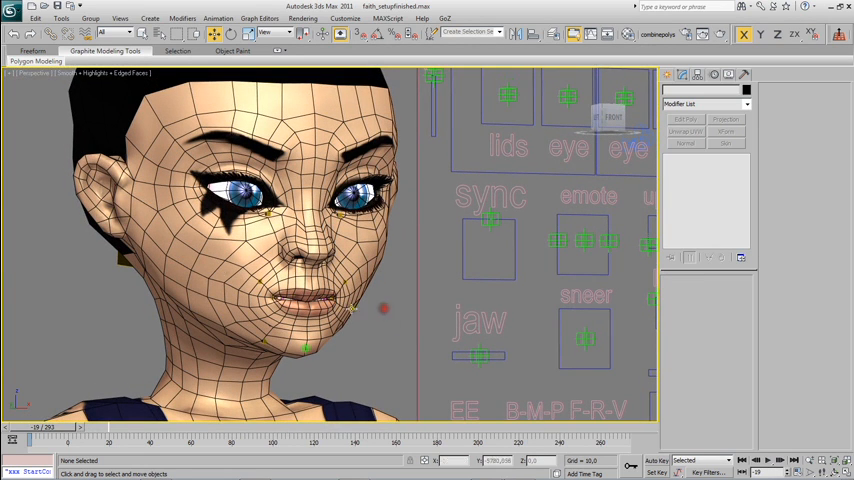
Step: Push the emote face control upward so the mouth forms a toothy grin
left_click(584, 240)
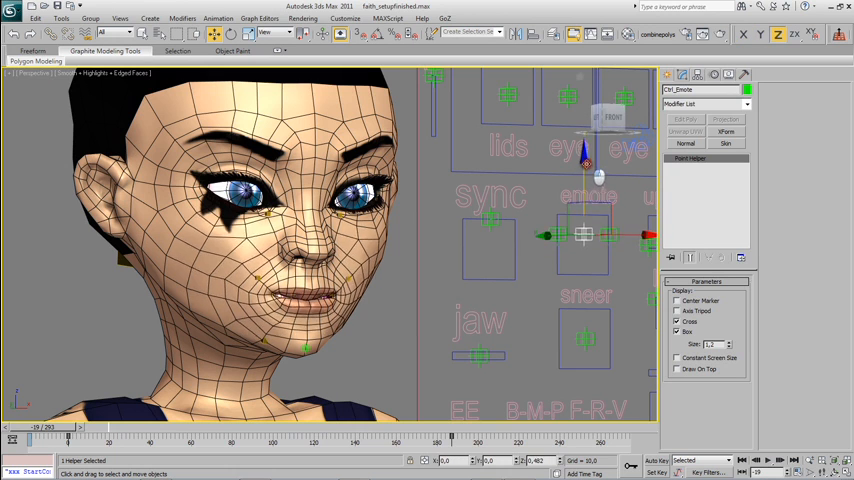
left_click_drag(584, 156, 582, 144)
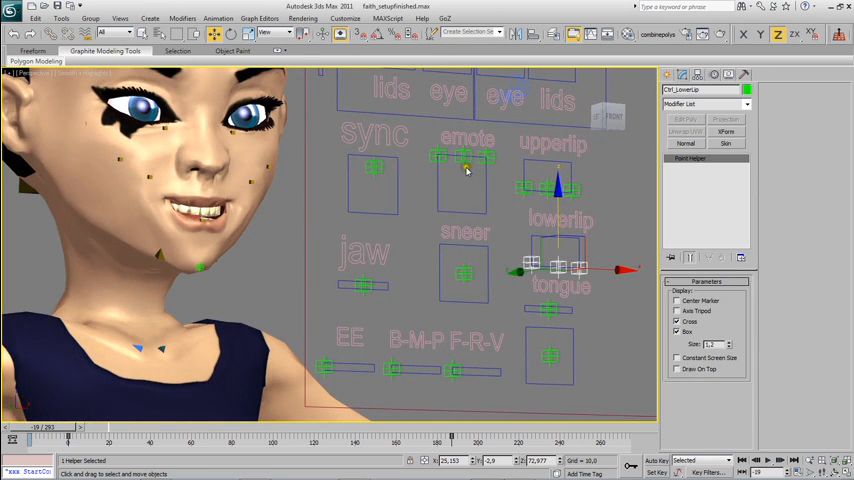
Step: Pose another facial control into a downturned mouth and overlay the mesh wireframe on the shaded head
left_click(372, 168)
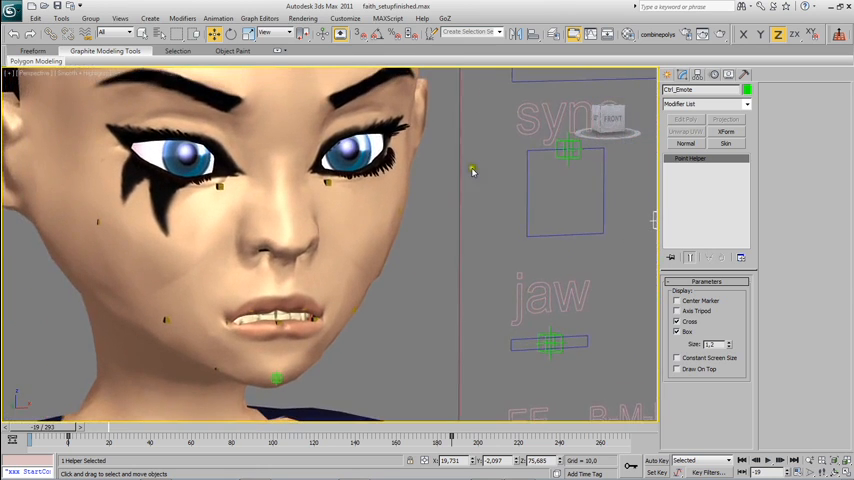
key("f3")
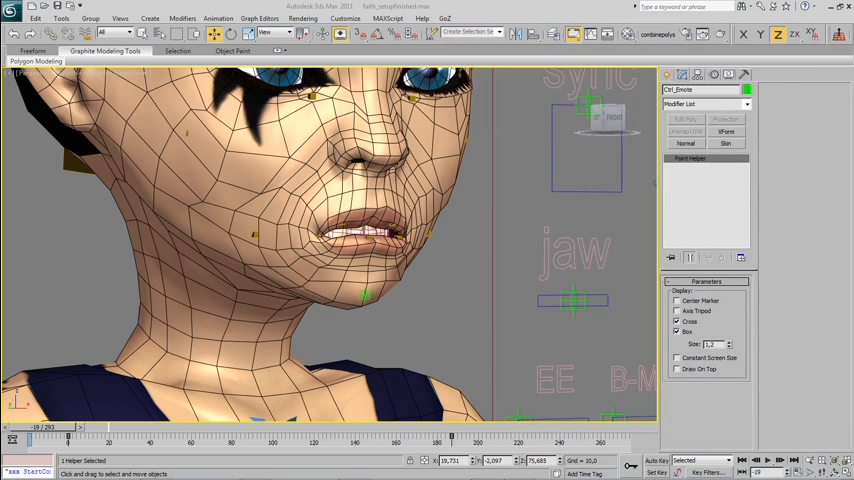
mouse_move(566, 216)
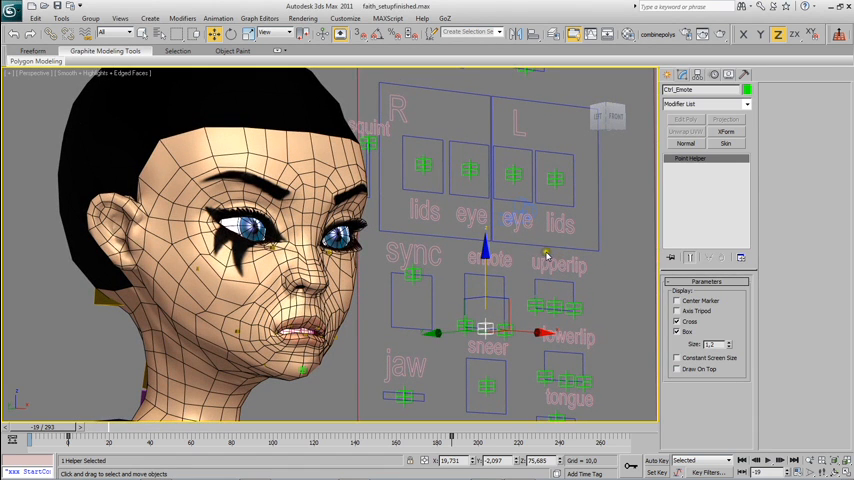
mouse_move(546, 254)
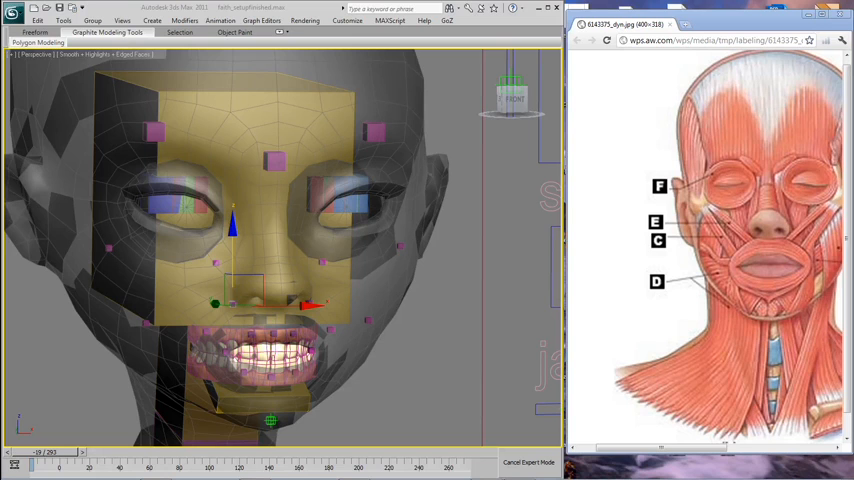
mouse_move(374, 288)
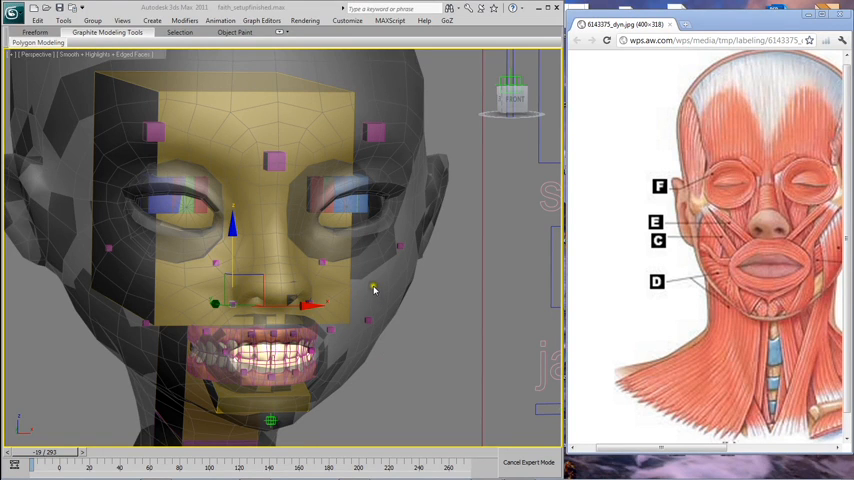
mouse_move(636, 244)
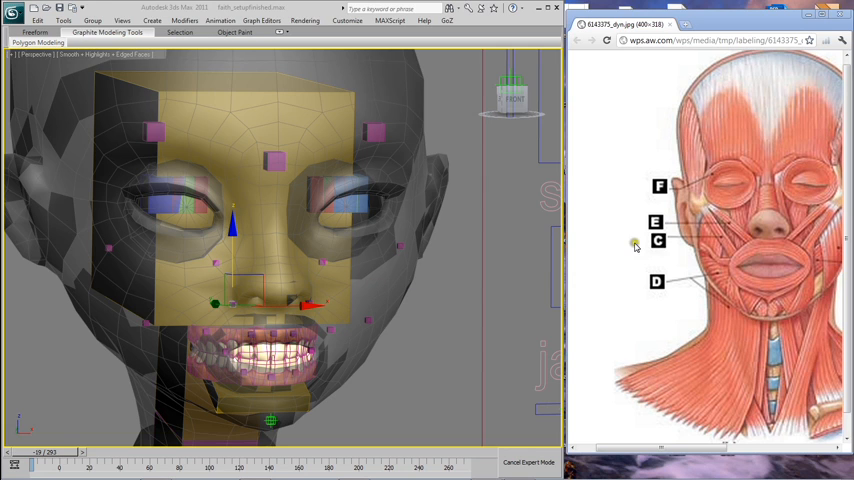
mouse_move(430, 268)
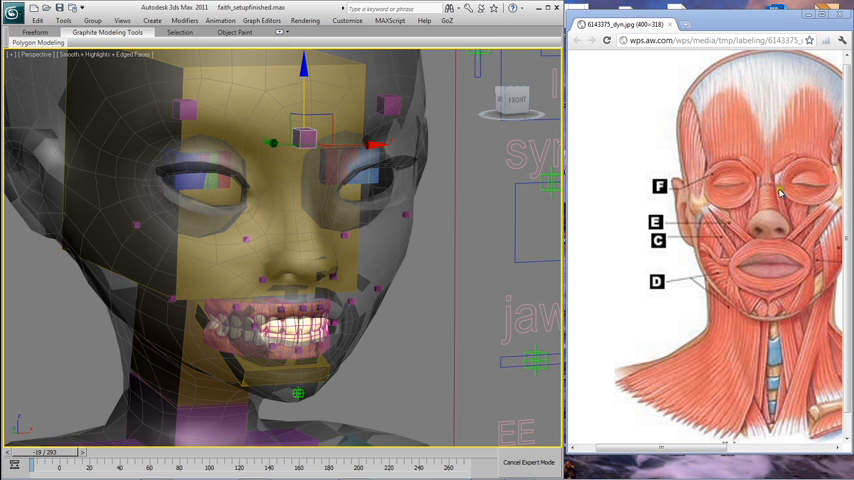
mouse_move(684, 218)
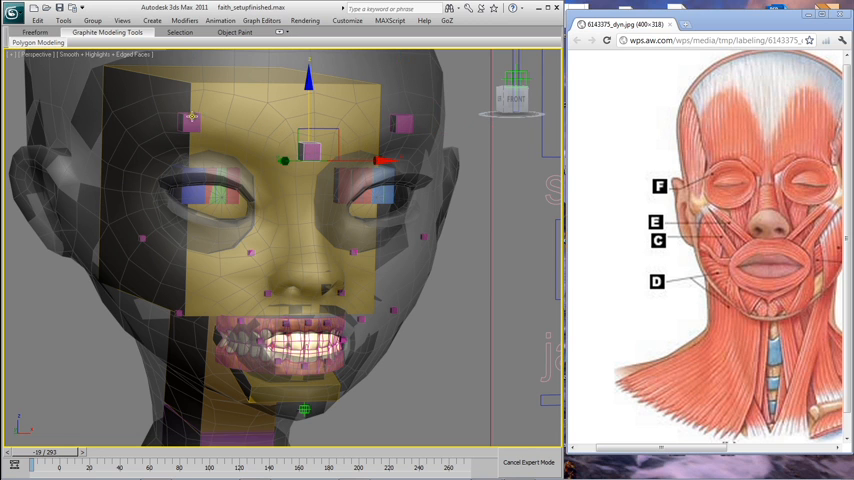
left_click_drag(310, 156, 400, 130)
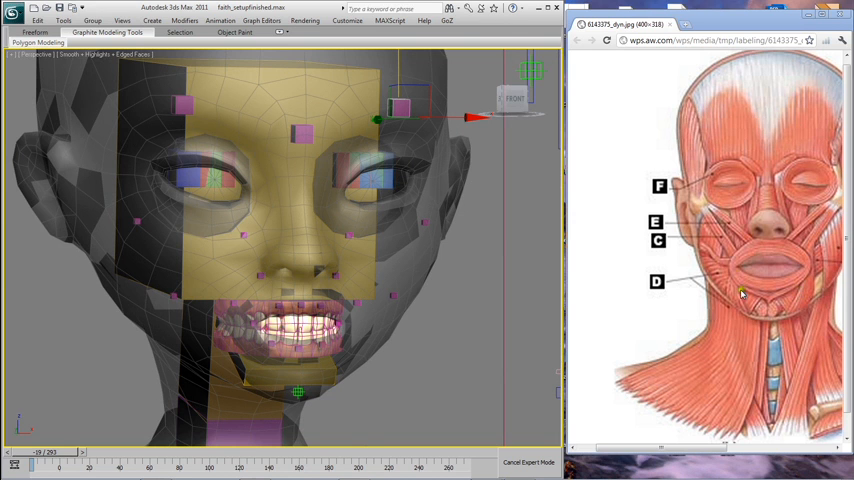
mouse_move(800, 248)
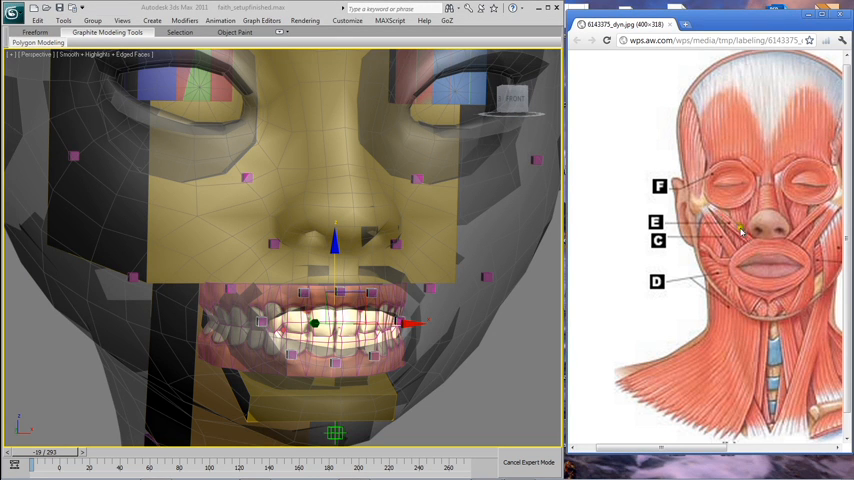
mouse_move(760, 252)
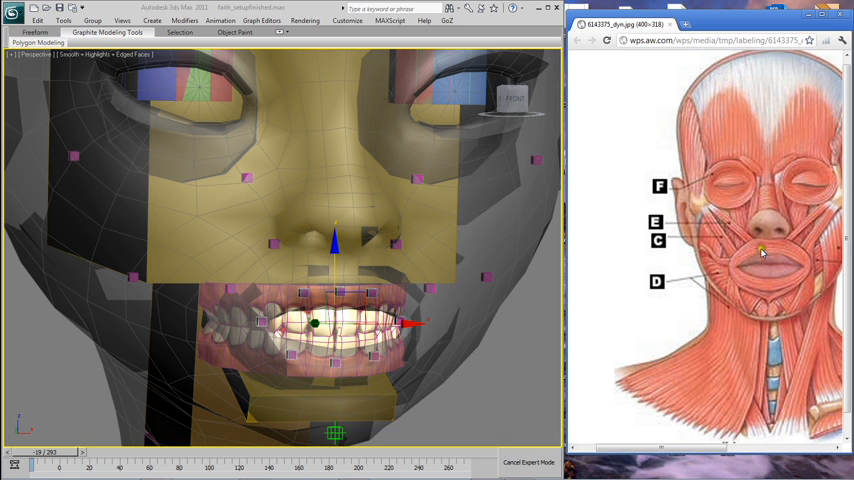
mouse_move(748, 264)
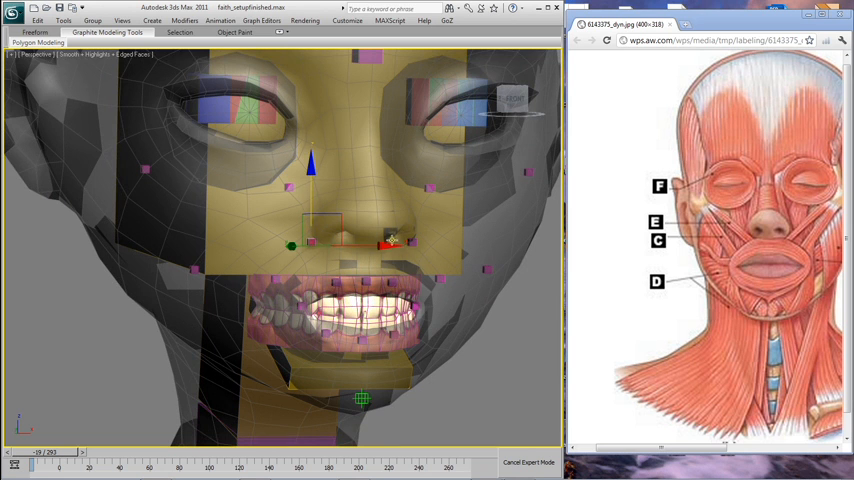
left_click_drag(310, 244, 296, 262)
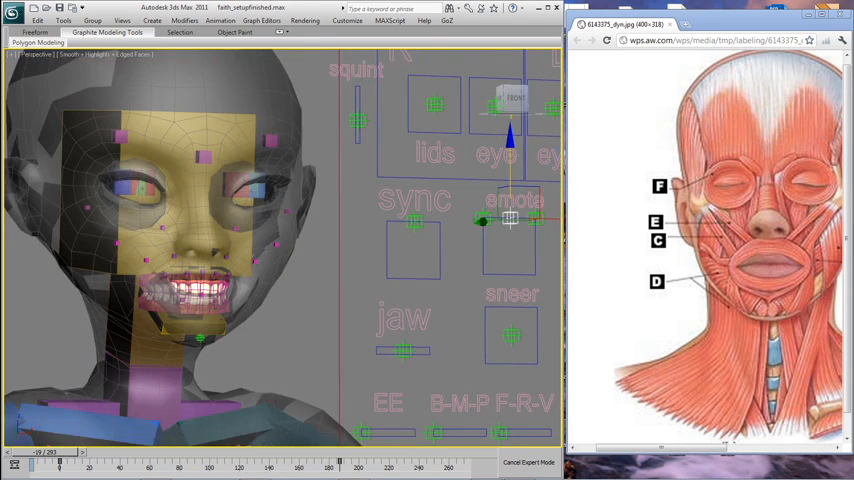
mouse_move(680, 318)
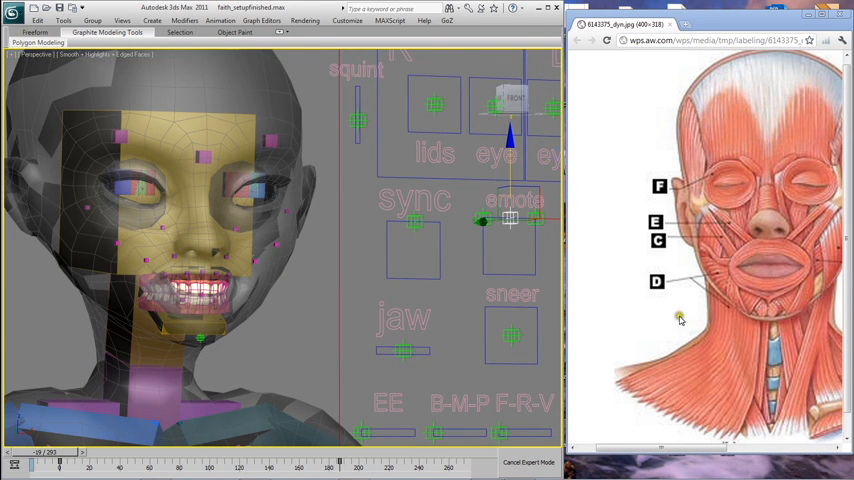
mouse_move(680, 318)
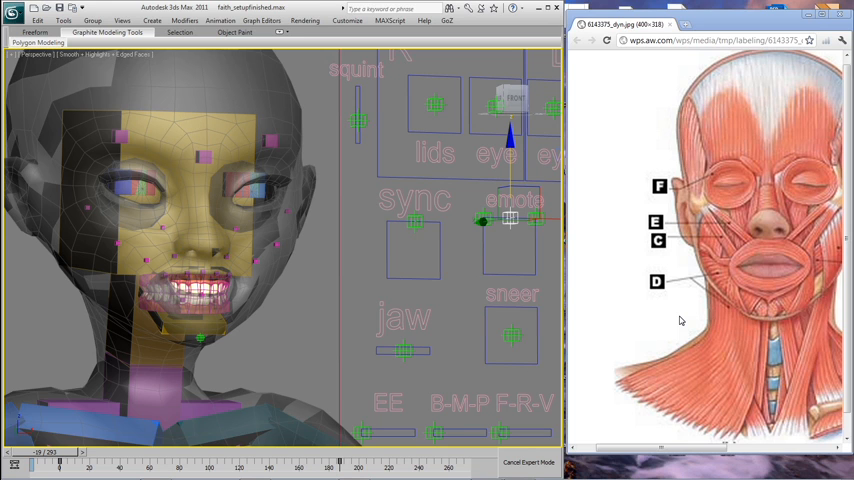
mouse_move(424, 384)
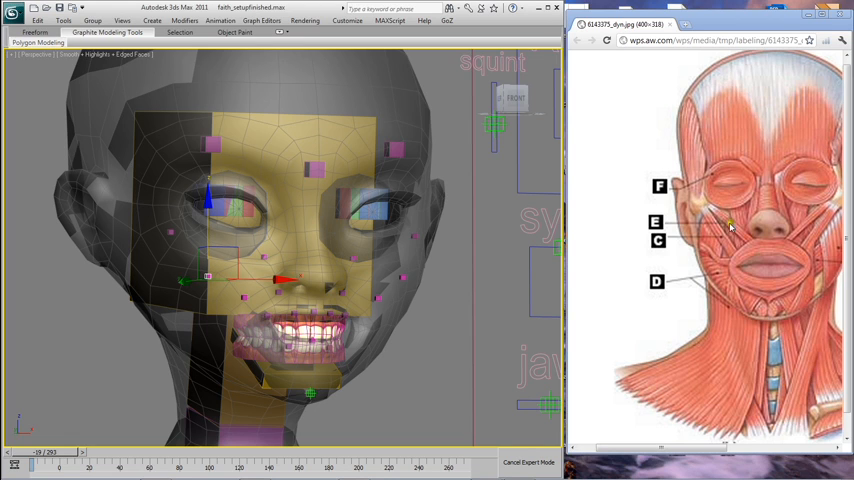
mouse_move(720, 240)
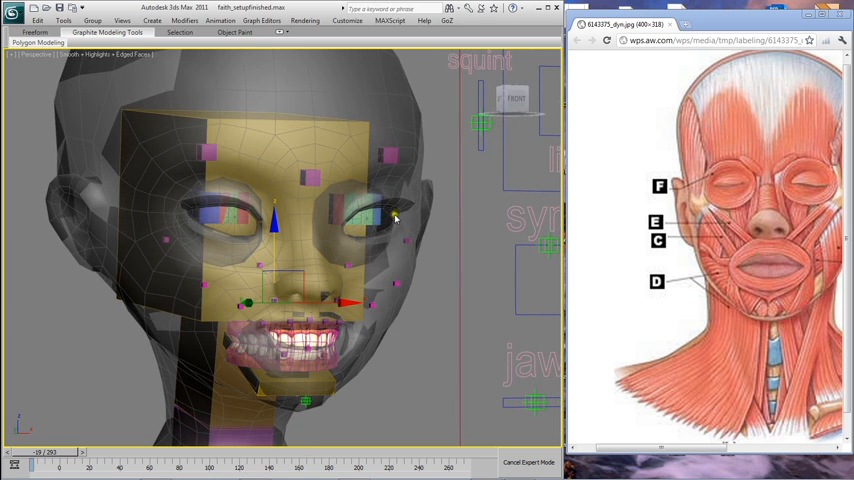
mouse_move(476, 192)
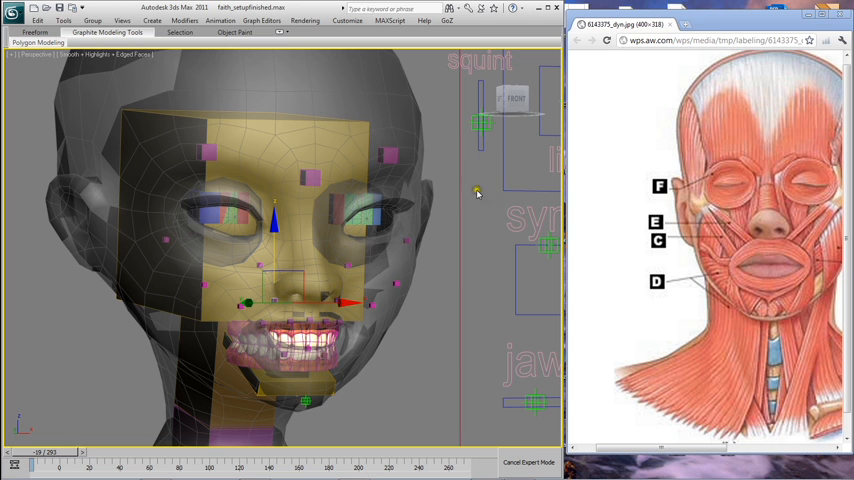
mouse_move(652, 338)
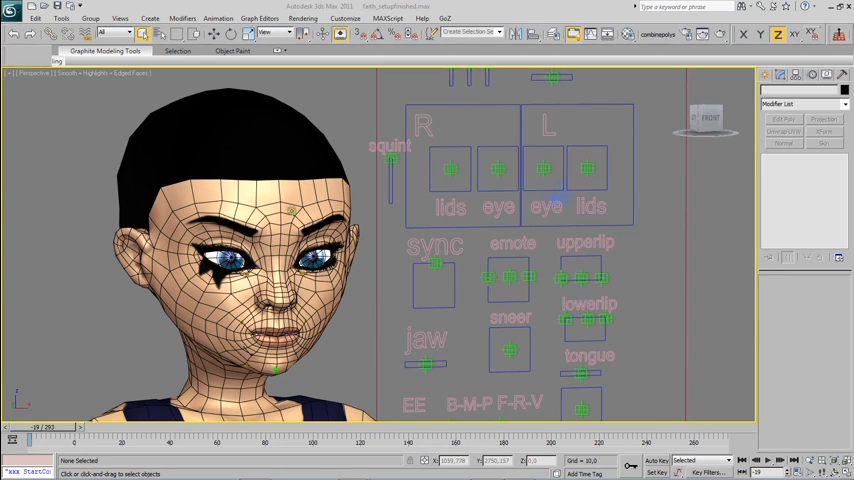
mouse_move(496, 224)
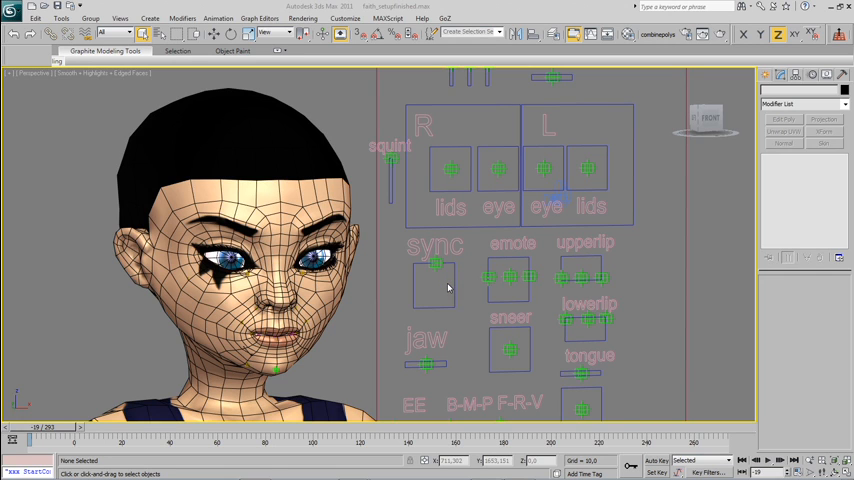
mouse_move(454, 228)
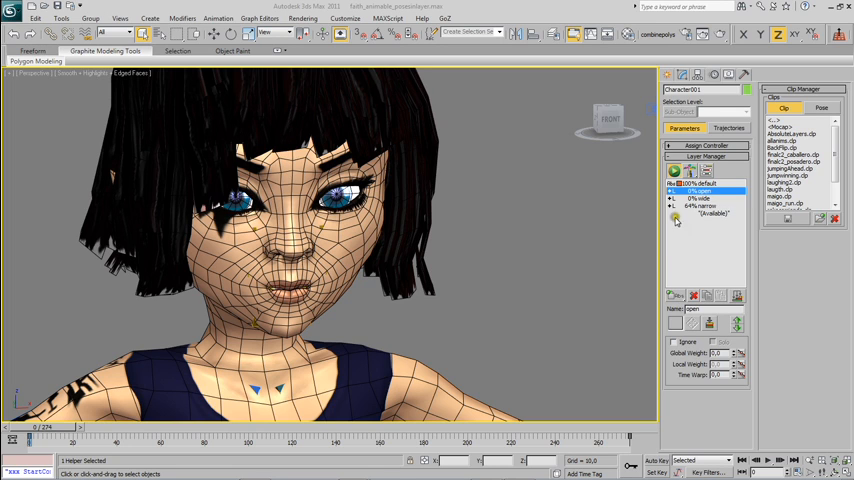
Step: Select the base CAT animation layer of the rig in the Layer Manager
left_click(700, 184)
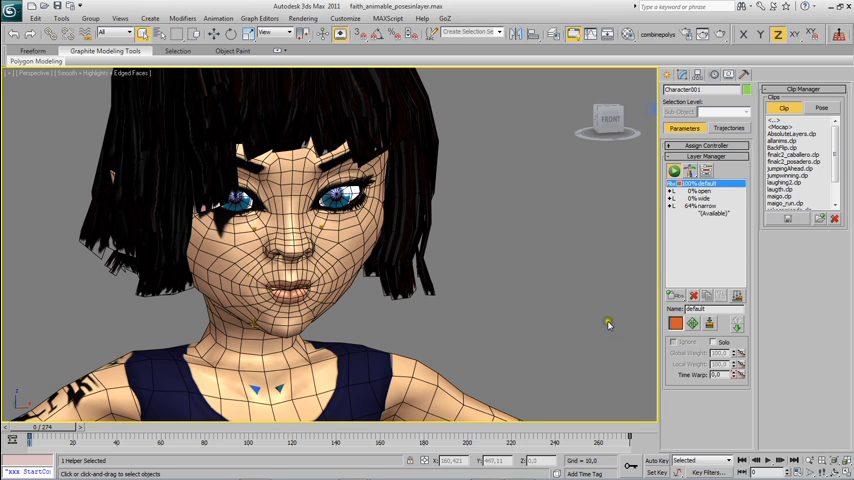
mouse_move(622, 232)
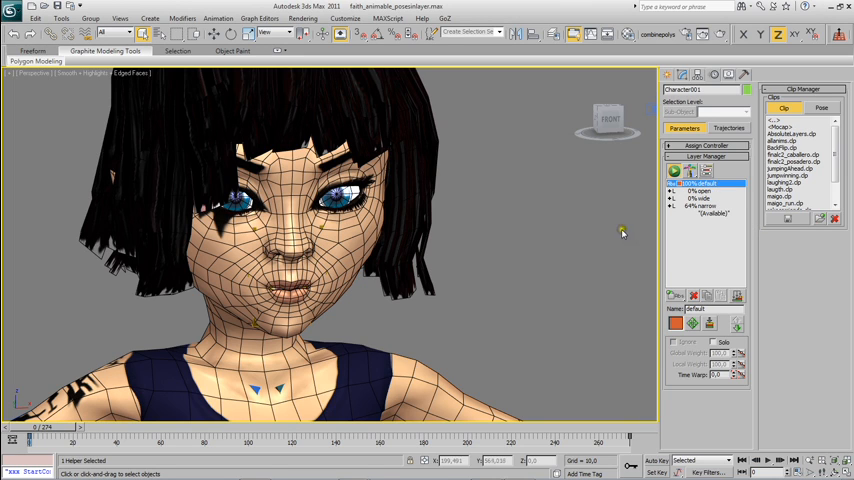
left_click(700, 192)
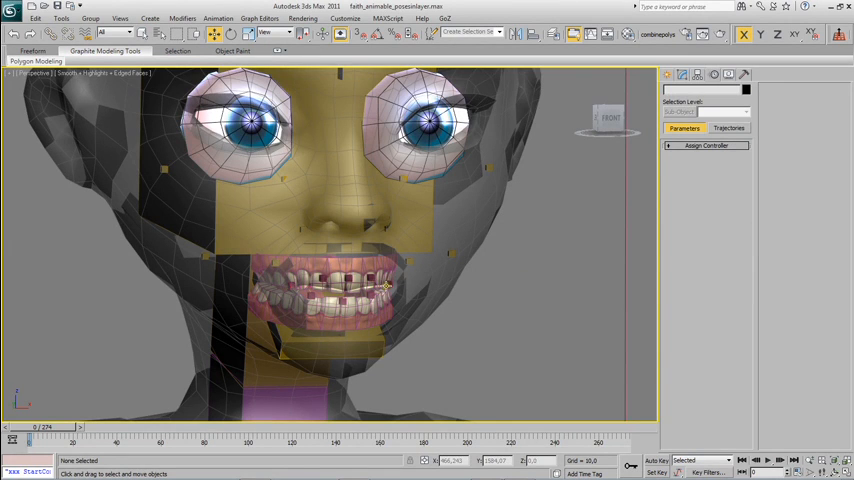
Step: Select a mouth bone to inspect its CAT layer settings, then bring up the Recent Documents list
left_click(384, 288)
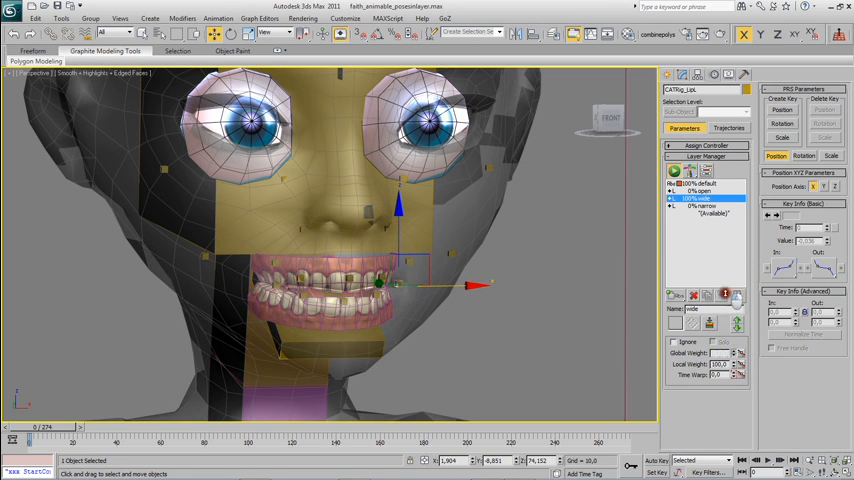
left_click(704, 208)
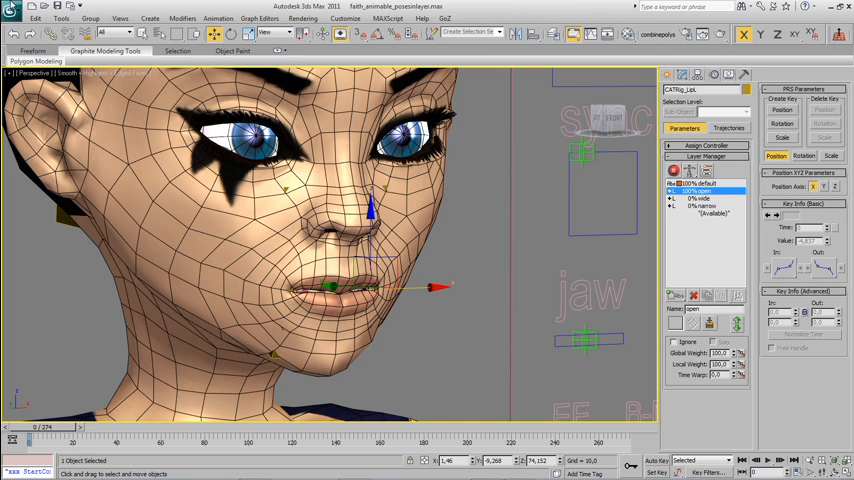
left_click(10, 8)
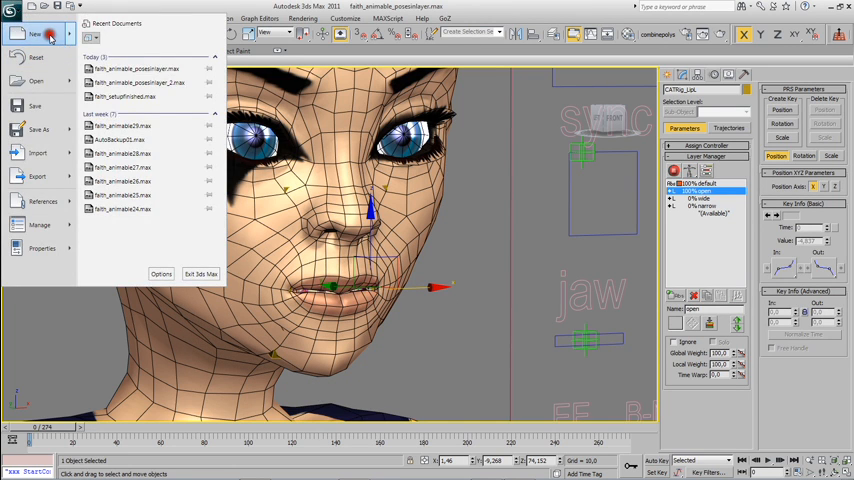